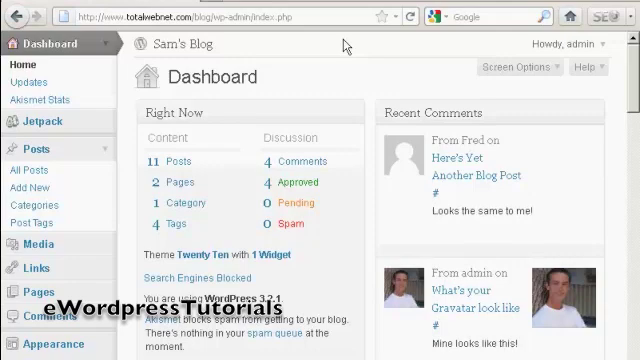
mouse_move(123, 146)
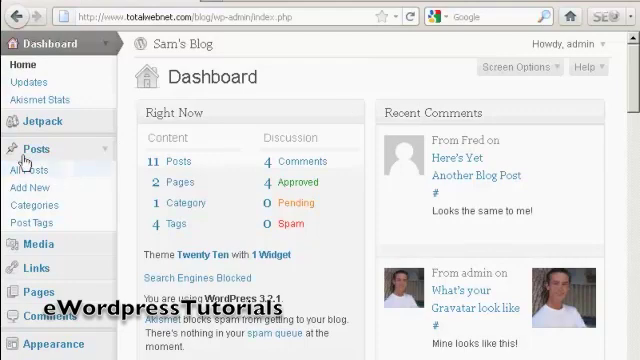
mouse_move(37, 213)
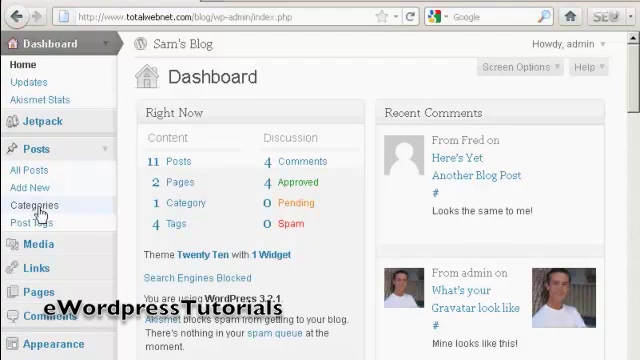
Go to Posts > Categories from the WordPress Dashboard sidebar
click(34, 204)
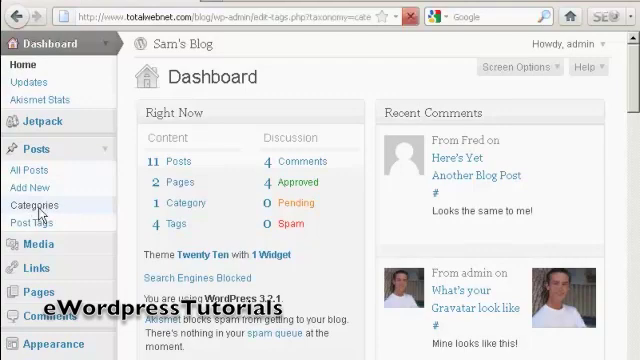
Enter 'Test' as the new category name and 'test' as its slug
click(33, 205)
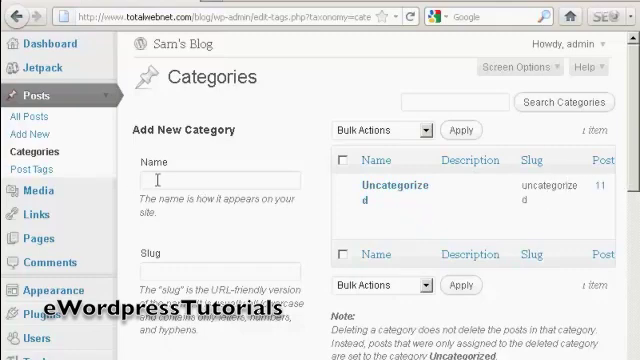
mouse_move(277, 147)
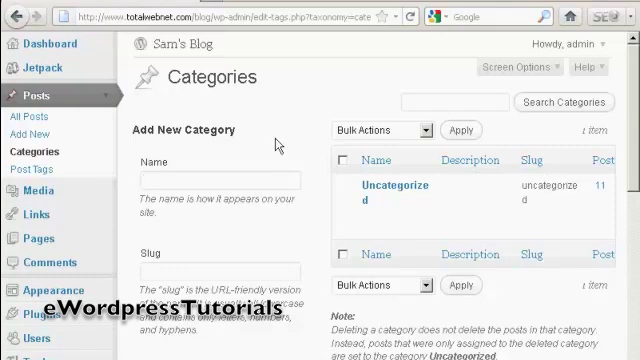
text(Test)
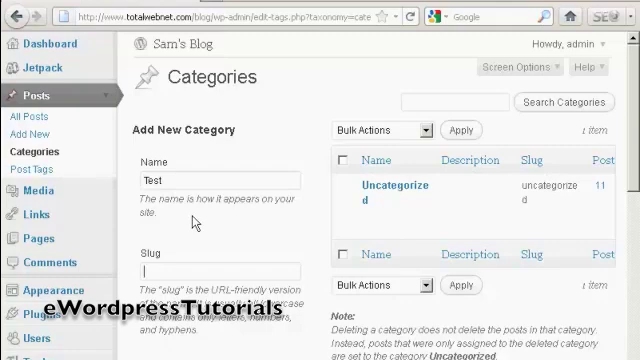
text(test)
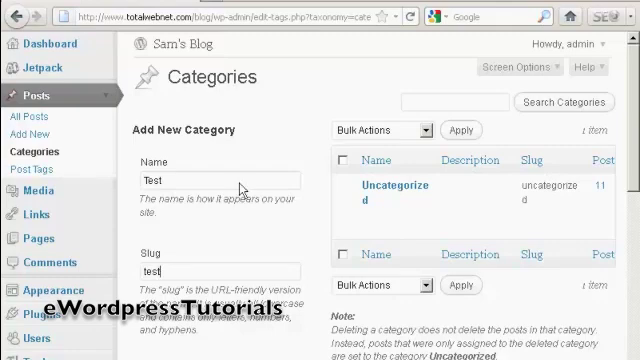
scroll(down, 3)
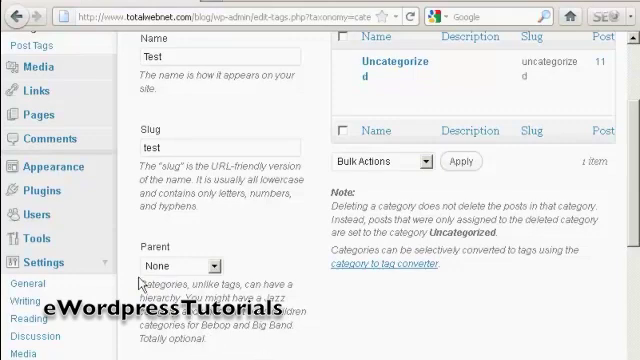
scroll(down, 3)
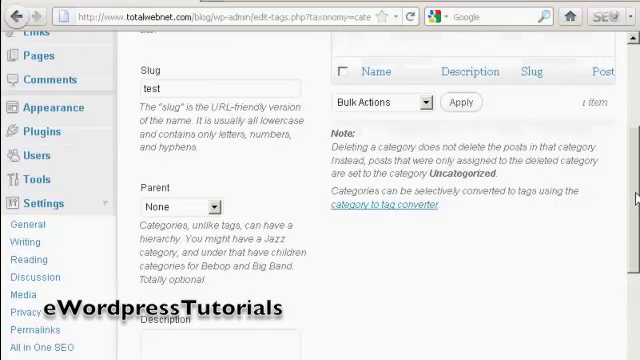
scroll(down, 3)
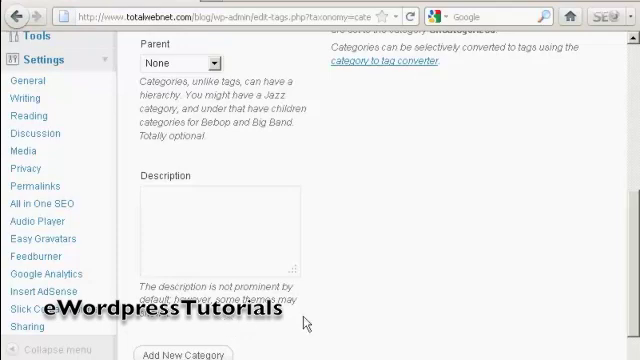
mouse_move(329, 322)
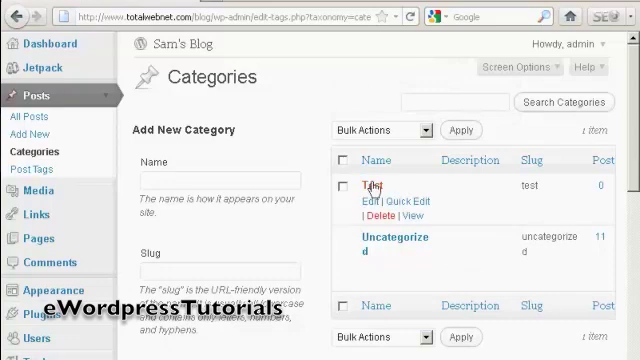
mouse_move(501, 189)
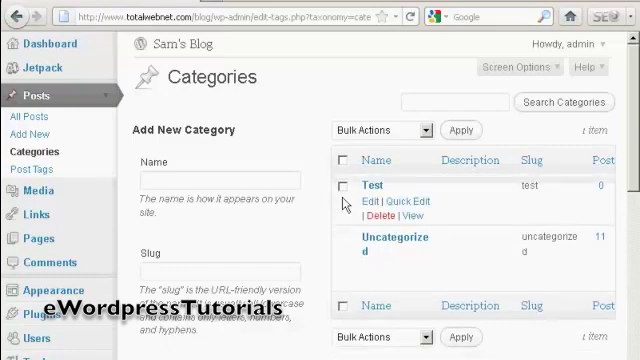
Tick the Test category's checkbox to select it for bulk deletion
click(348, 187)
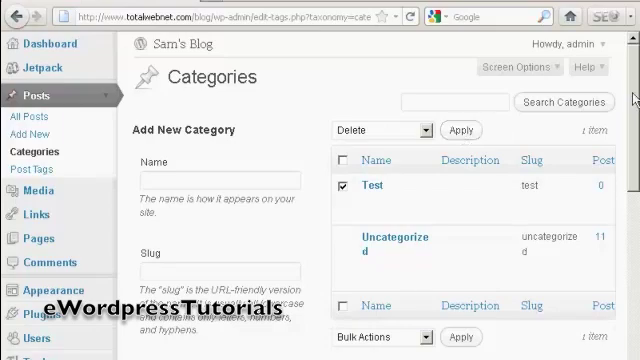
scroll(down, 3)
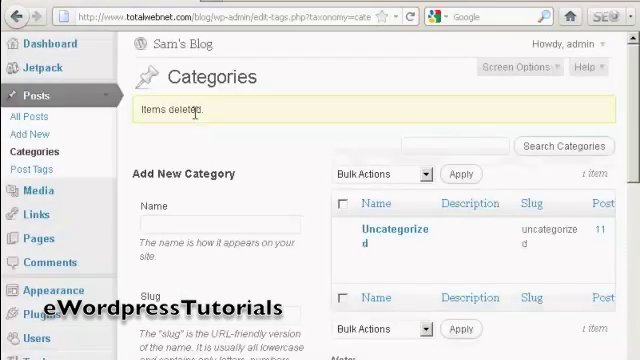
mouse_move(281, 139)
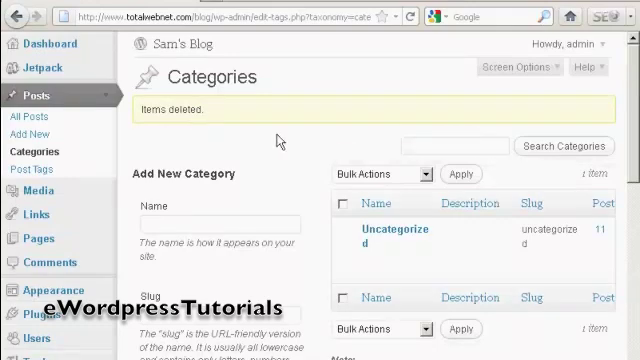